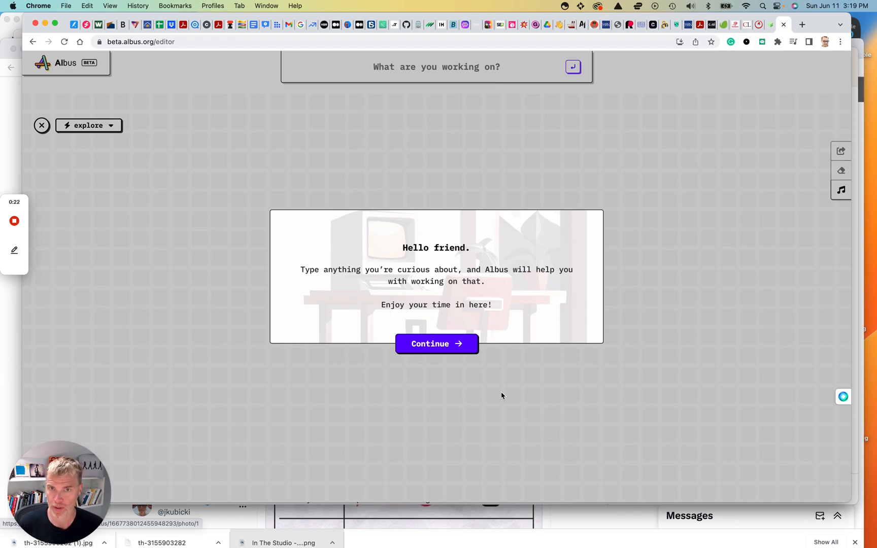
{"action": "mouse_move", "coordinate": [464, 444]}
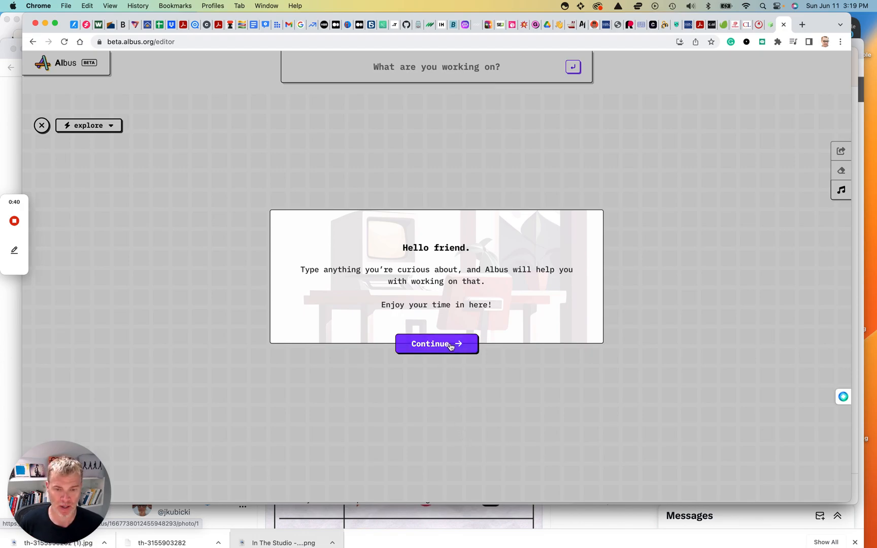
Dismiss the 'Hello friend' welcome dialog with Continue
{"action": "left_click", "coordinate": [437, 344]}
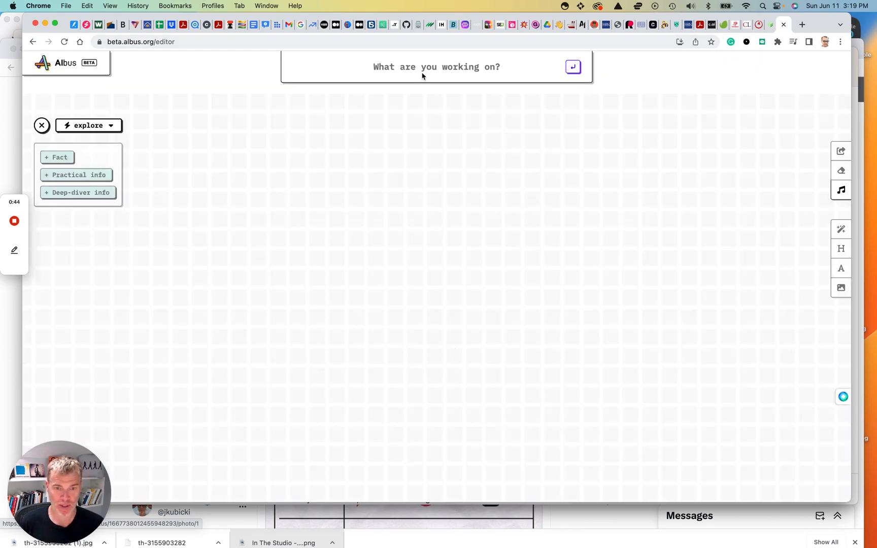
Enter the topic 'An introduction to legal business design for law students.'
{"action": "left_click", "coordinate": [436, 67]}
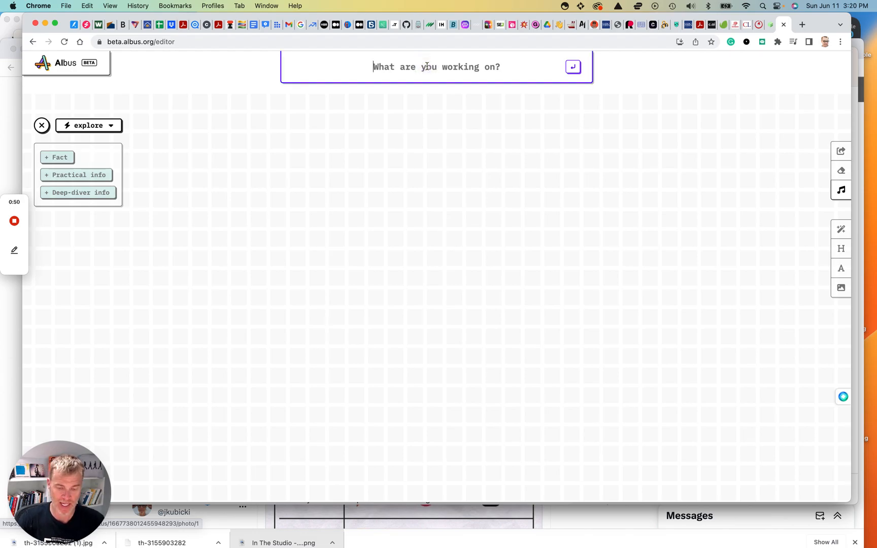
{"action": "type", "text": "An"}
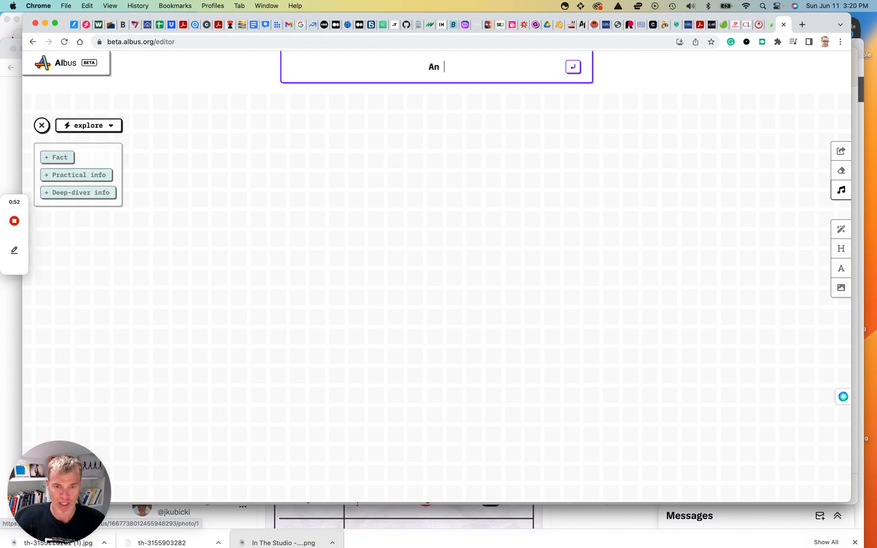
{"action": "type", "text": "introduction to"}
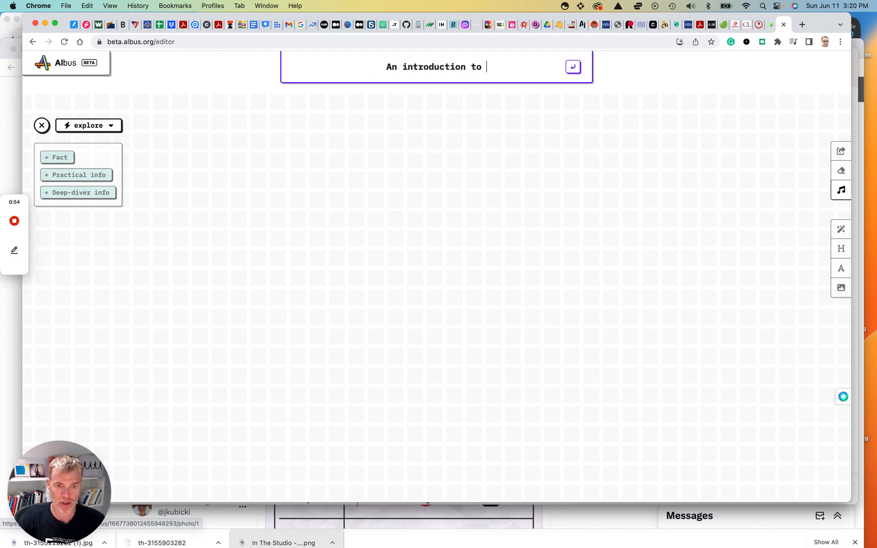
{"action": "type", "text": "legal business design"}
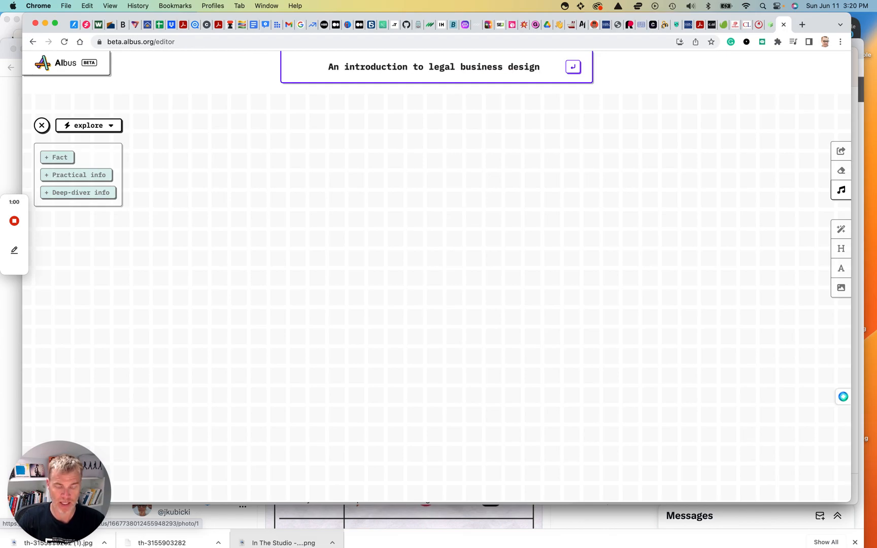
{"action": "type", "text": "for law stude"}
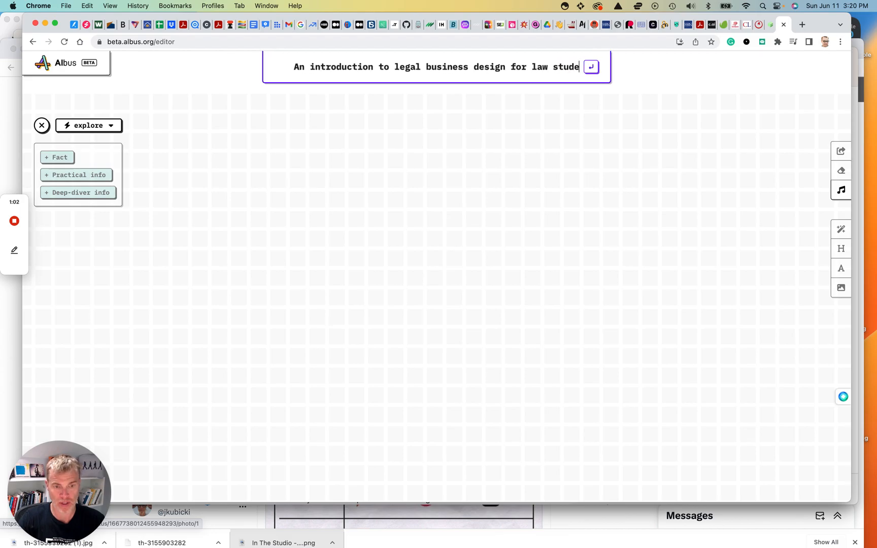
{"action": "type", "text": "nts"}
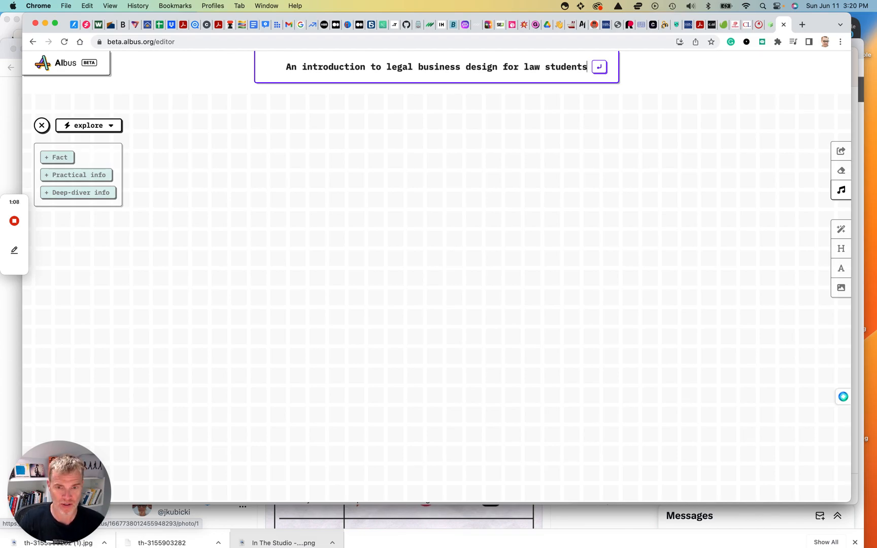
{"action": "type", "text": "."}
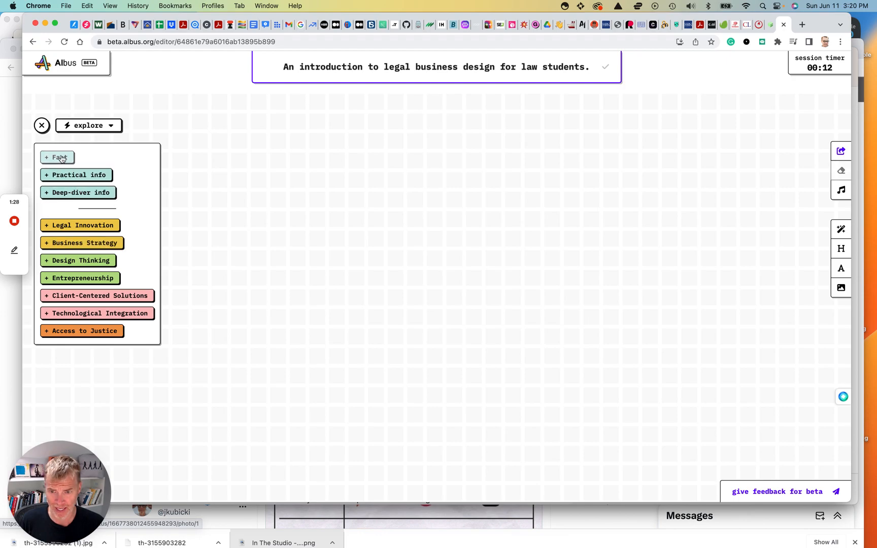
Add a Fact card on legal business design and show its follow-up prompts
{"action": "left_click", "coordinate": [57, 157]}
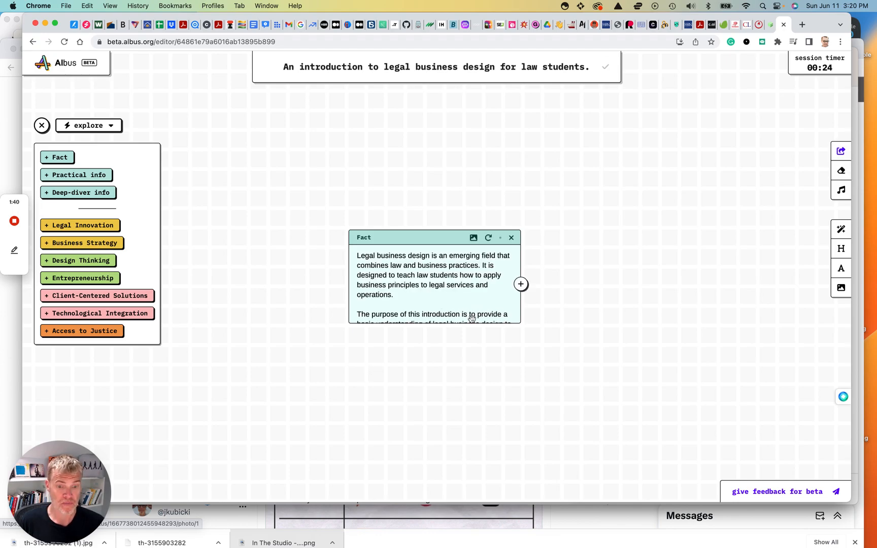
{"action": "mouse_move", "coordinate": [448, 301]}
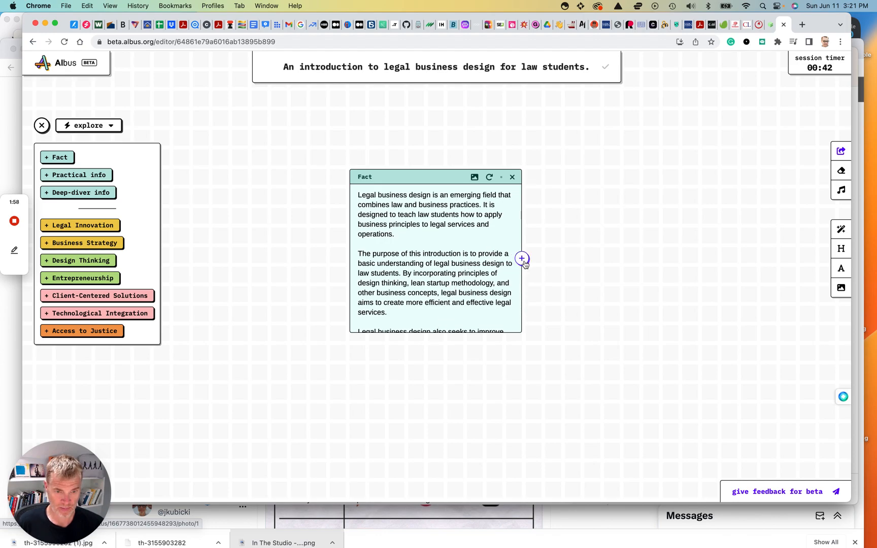
{"action": "mouse_move", "coordinate": [466, 283]}
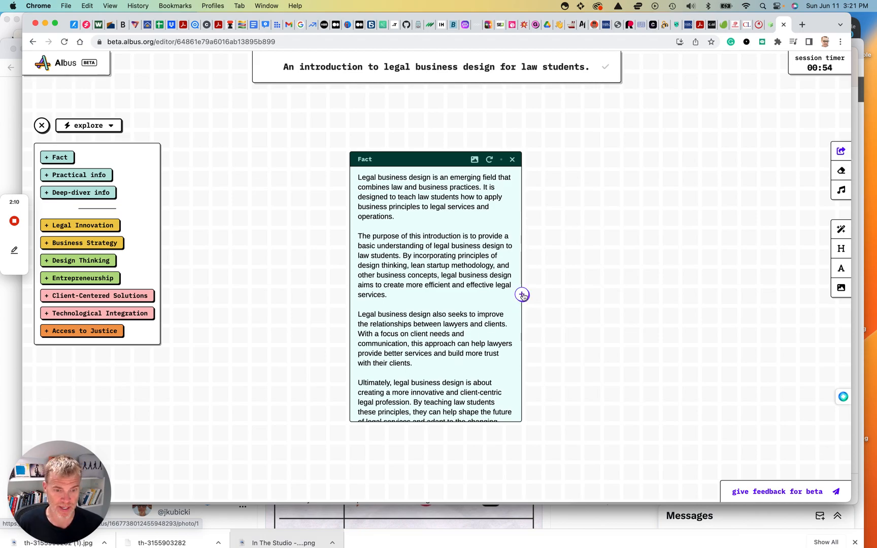
{"action": "left_click", "coordinate": [522, 295]}
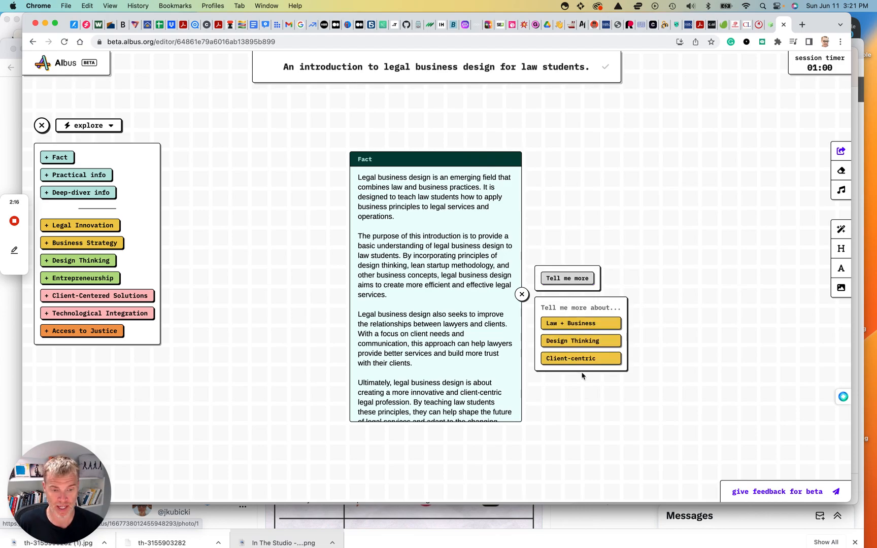
{"action": "left_click", "coordinate": [580, 323]}
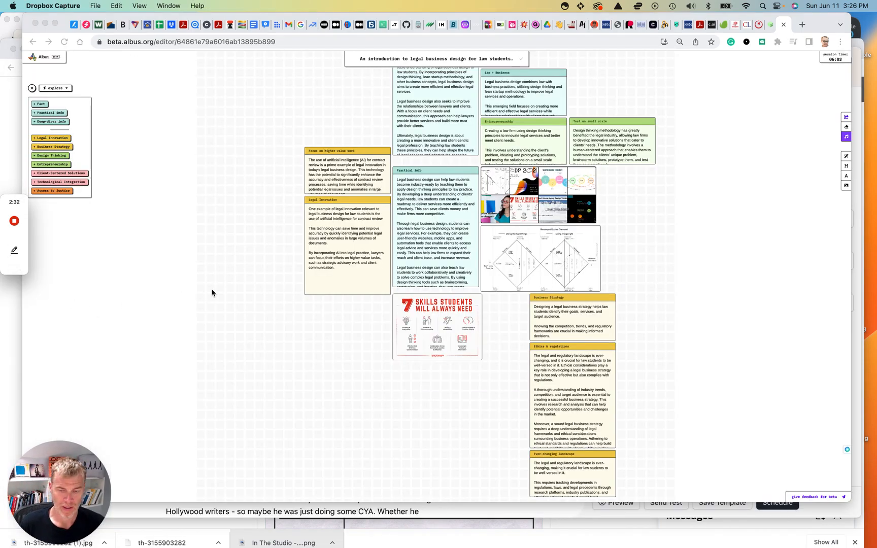
{"action": "mouse_move", "coordinate": [634, 239]}
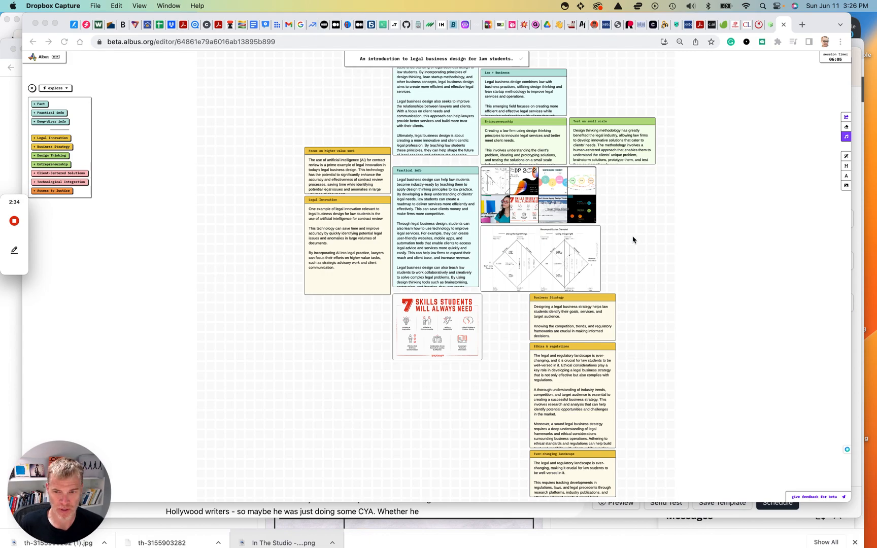
{"action": "mouse_move", "coordinate": [798, 182]}
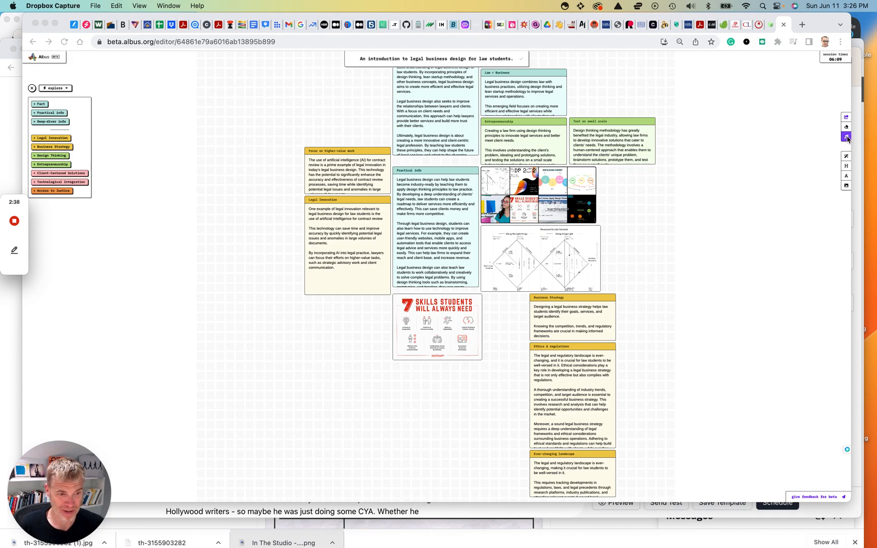
{"action": "mouse_move", "coordinate": [623, 239]}
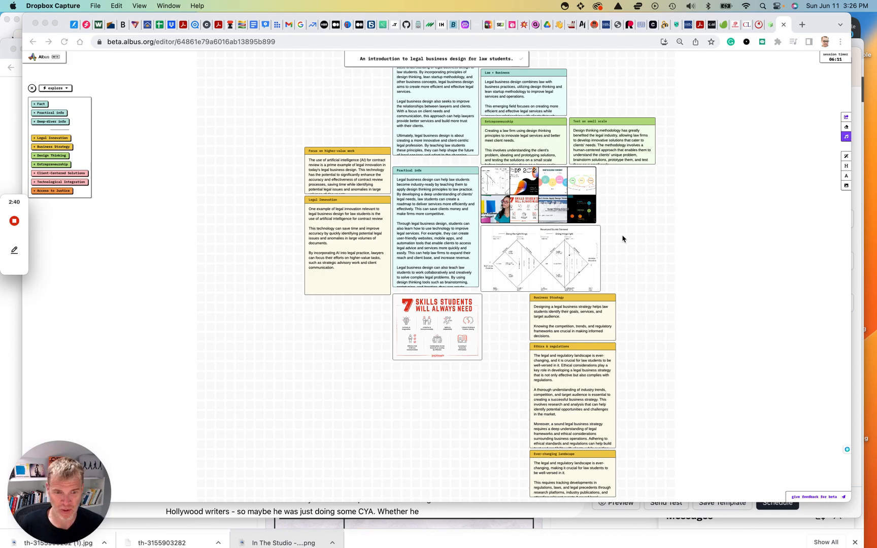
Scroll down the board to view the Legal Innovation and related cards
{"action": "scroll", "scroll_direction": "down", "scroll_amount": 3}
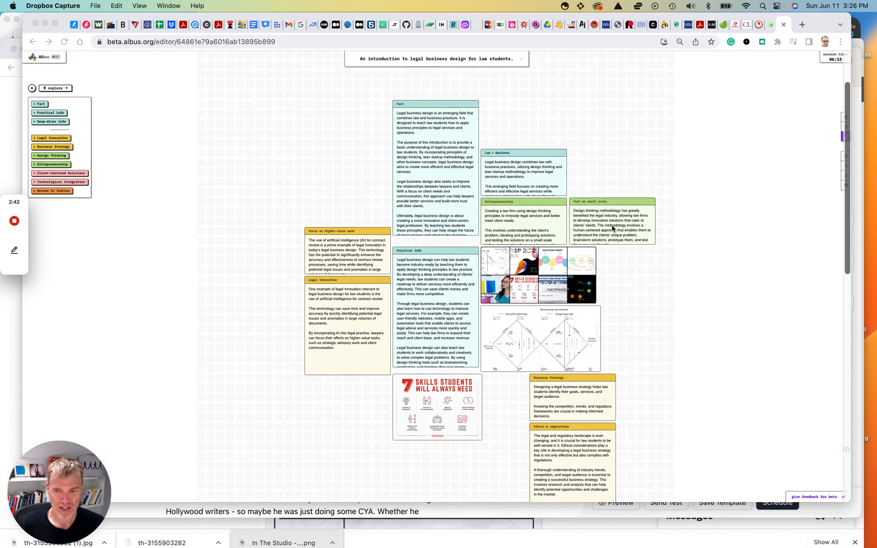
{"action": "mouse_move", "coordinate": [351, 278]}
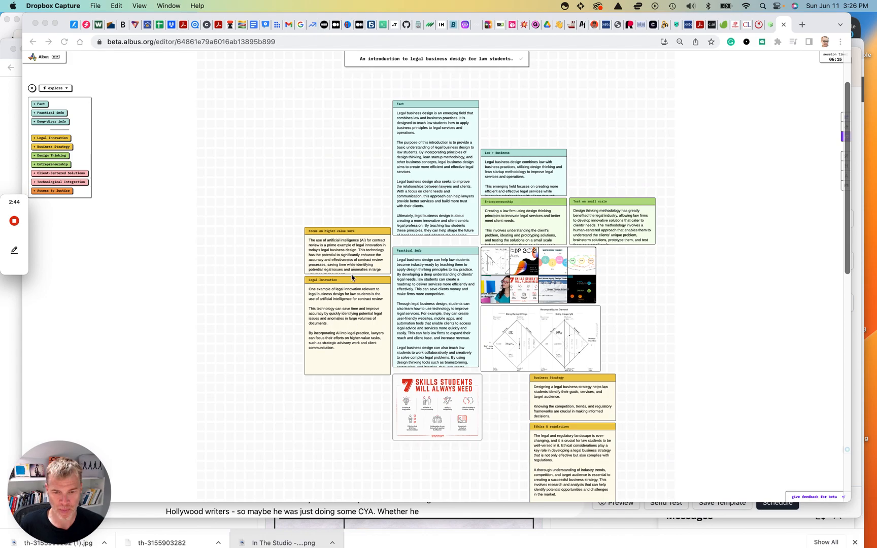
{"action": "mouse_move", "coordinate": [346, 317]}
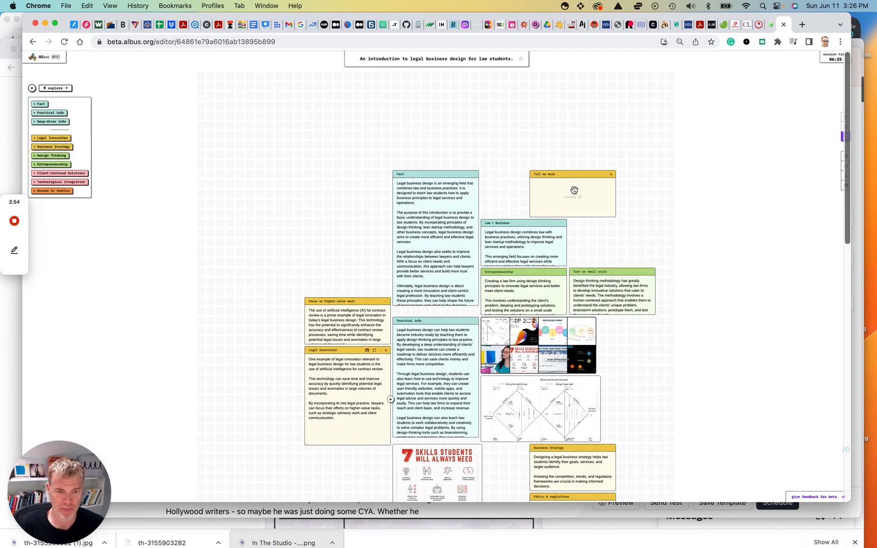
{"action": "mouse_move", "coordinate": [374, 387]}
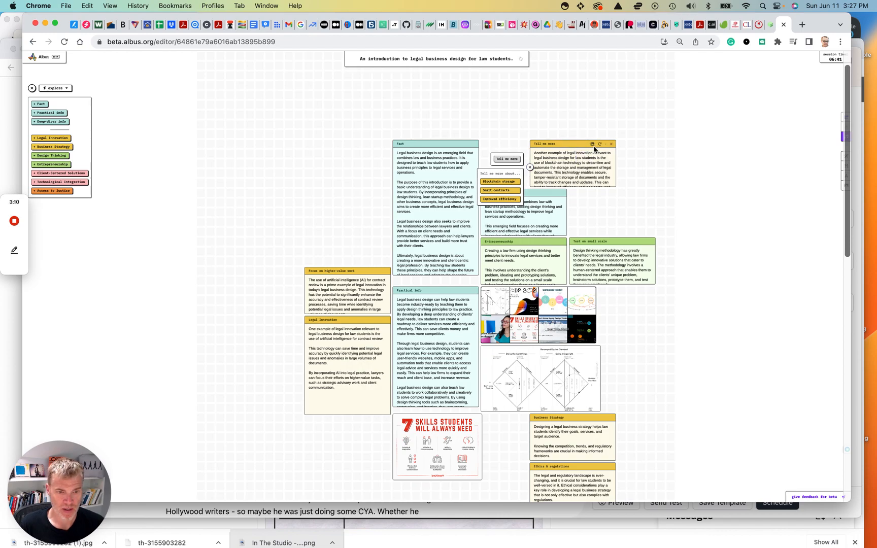
Start the AI prompt for a bios card on Simon, Gropius and Martin
{"action": "left_click", "coordinate": [592, 144]}
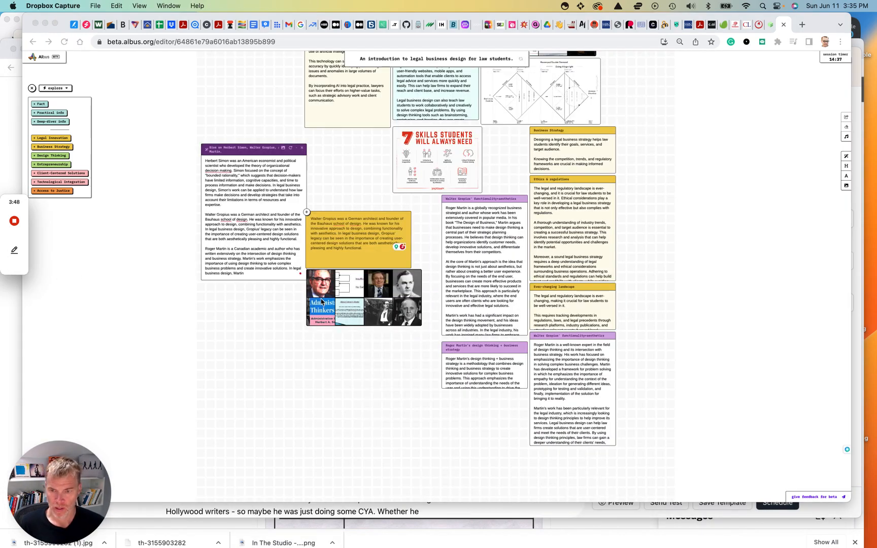
{"action": "scroll", "scroll_direction": "down", "scroll_amount": 3}
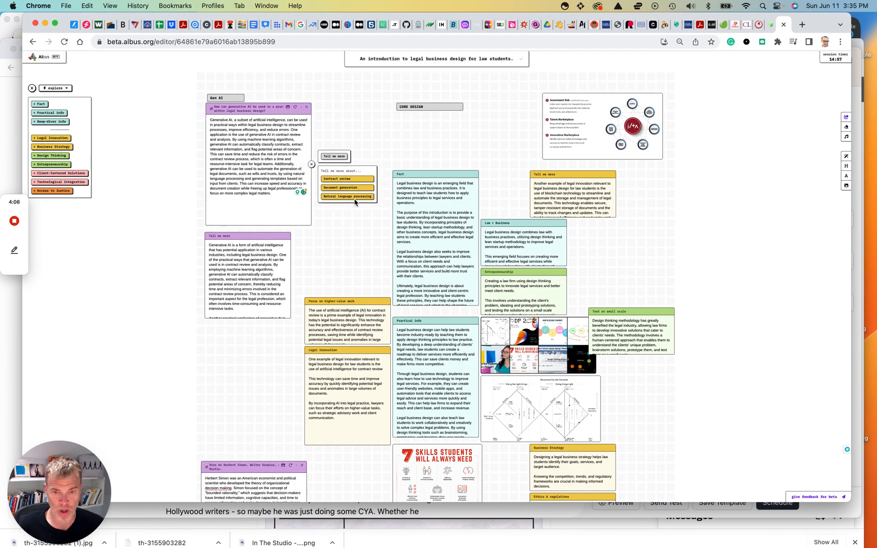
{"action": "left_click", "coordinate": [345, 179]}
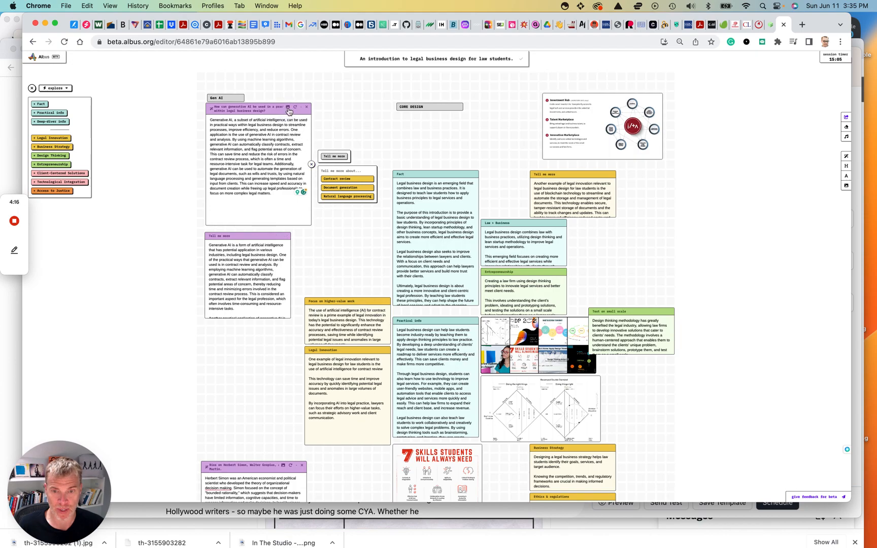
{"action": "scroll", "scroll_direction": "down", "scroll_amount": 3}
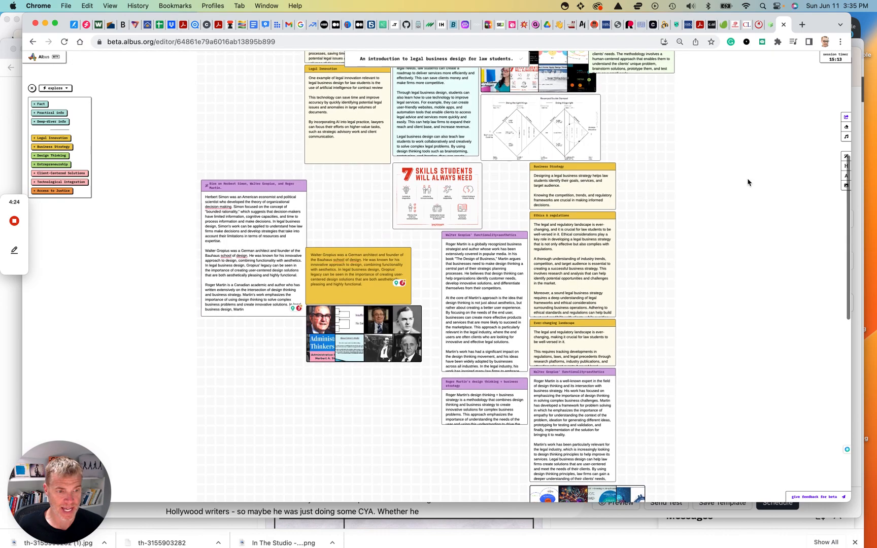
{"action": "mouse_move", "coordinate": [587, 240]}
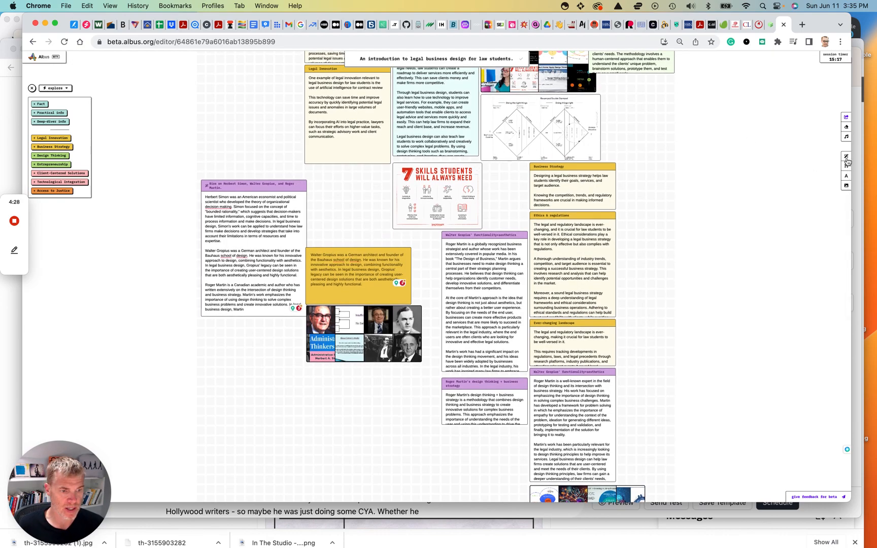
{"action": "left_click", "coordinate": [845, 156]}
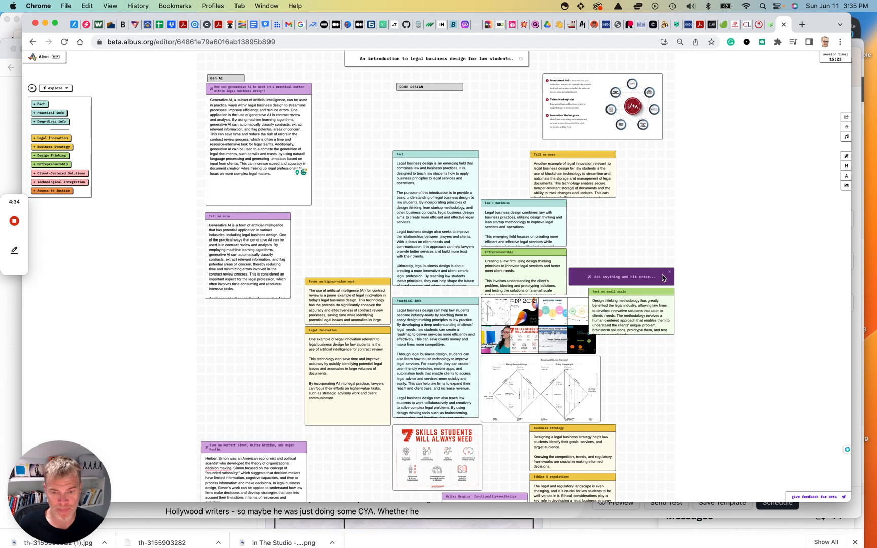
{"action": "mouse_move", "coordinate": [669, 272]}
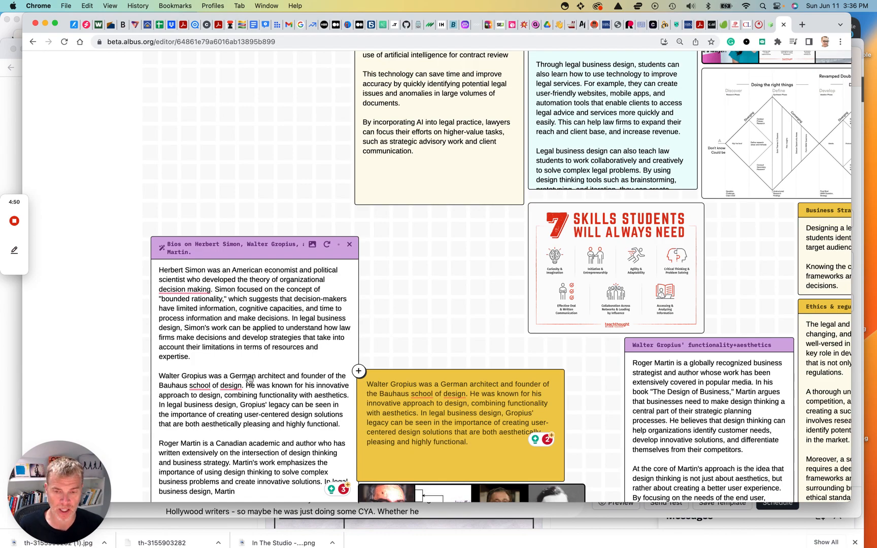
{"action": "scroll", "scroll_direction": "down", "scroll_amount": 3}
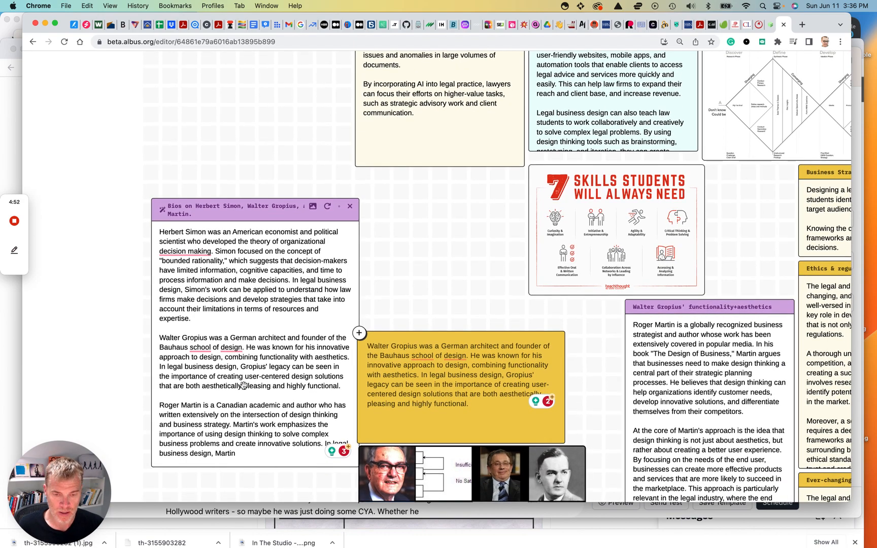
{"action": "scroll", "scroll_direction": "down", "scroll_amount": 3}
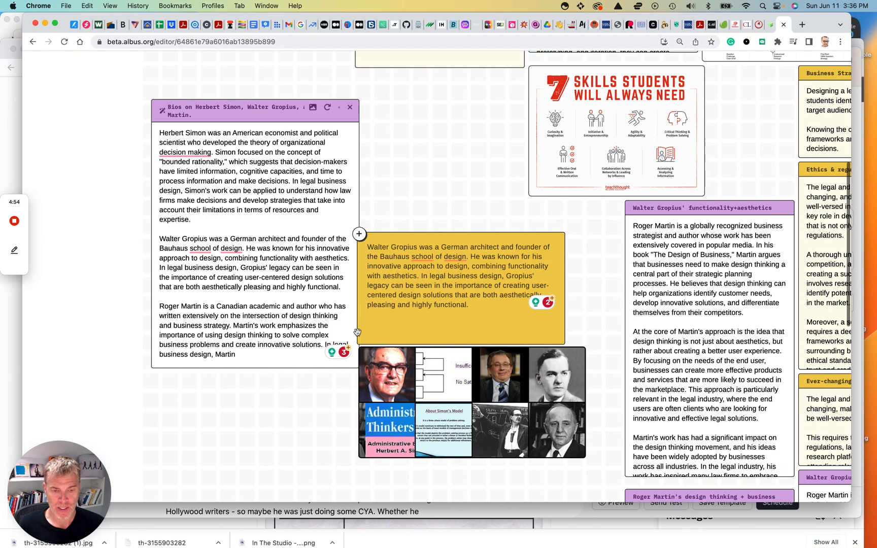
{"action": "mouse_move", "coordinate": [467, 378]}
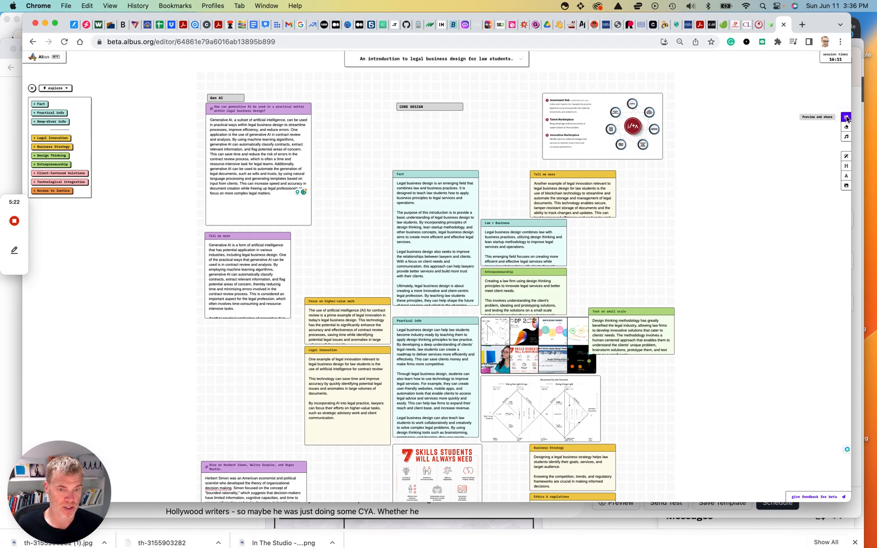
Open 'Preview and share' from the right toolbar
{"action": "left_click", "coordinate": [816, 117]}
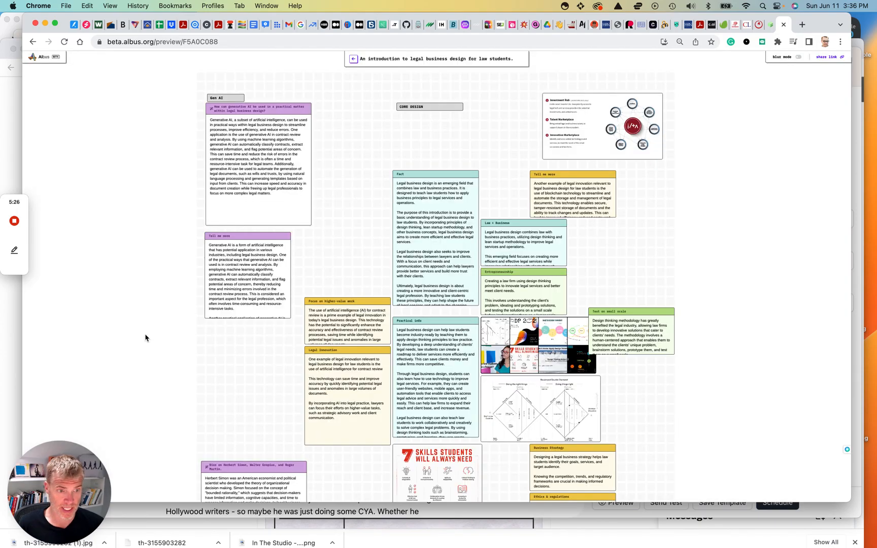
{"action": "mouse_move", "coordinate": [547, 187]}
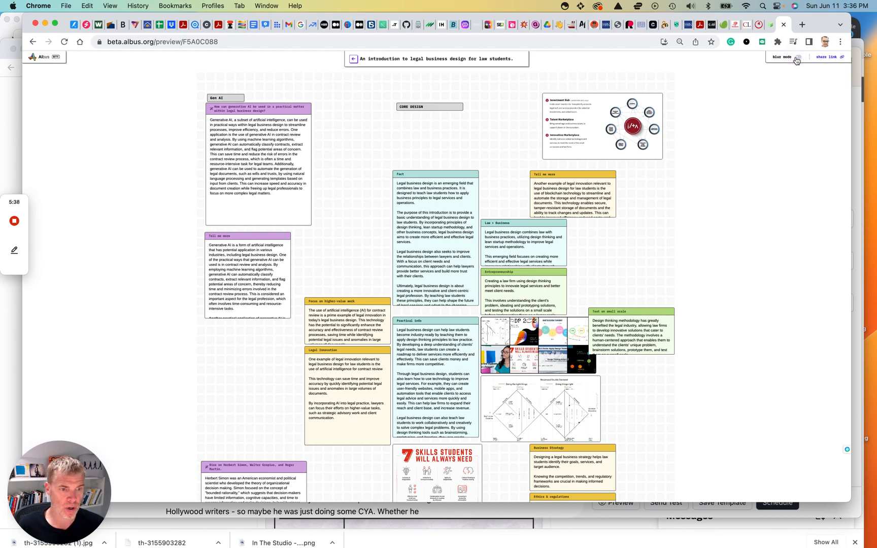
Switch on blur mode in the board preview
{"action": "left_click", "coordinate": [799, 57]}
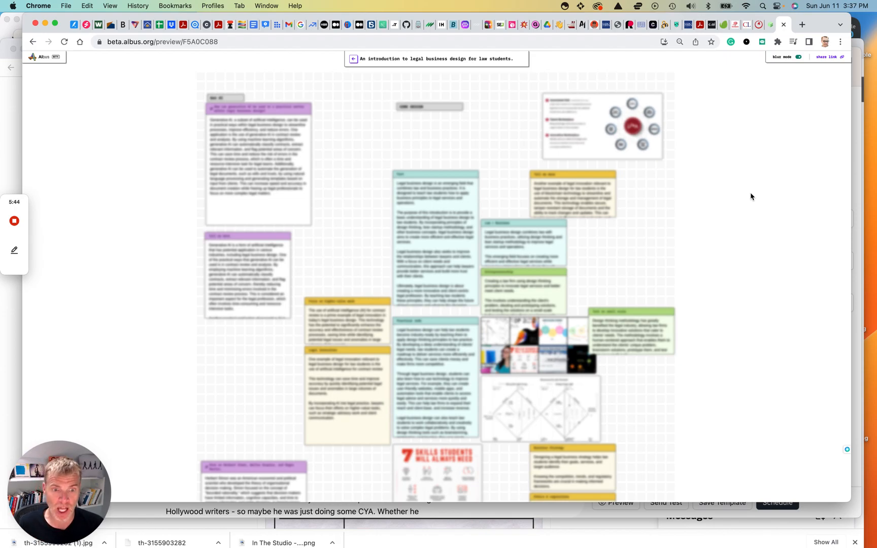
{"action": "mouse_move", "coordinate": [273, 167]}
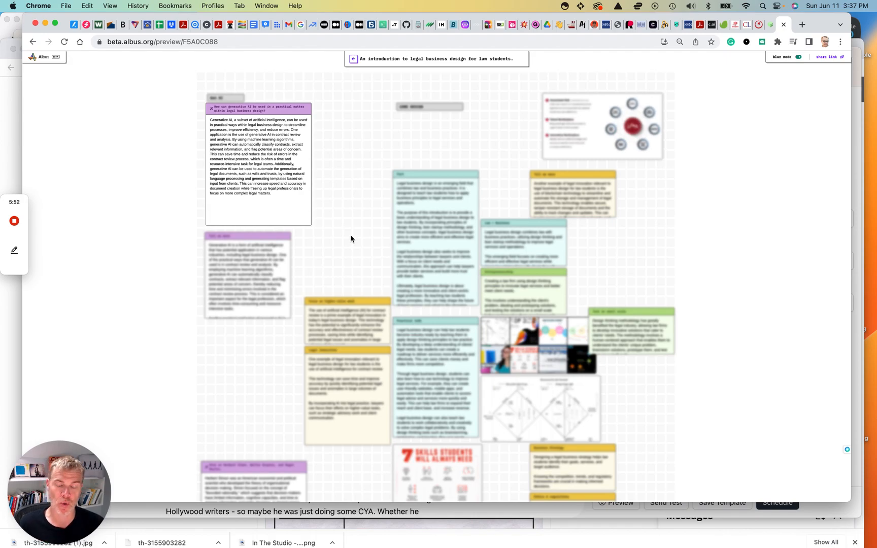
{"action": "mouse_move", "coordinate": [439, 226]}
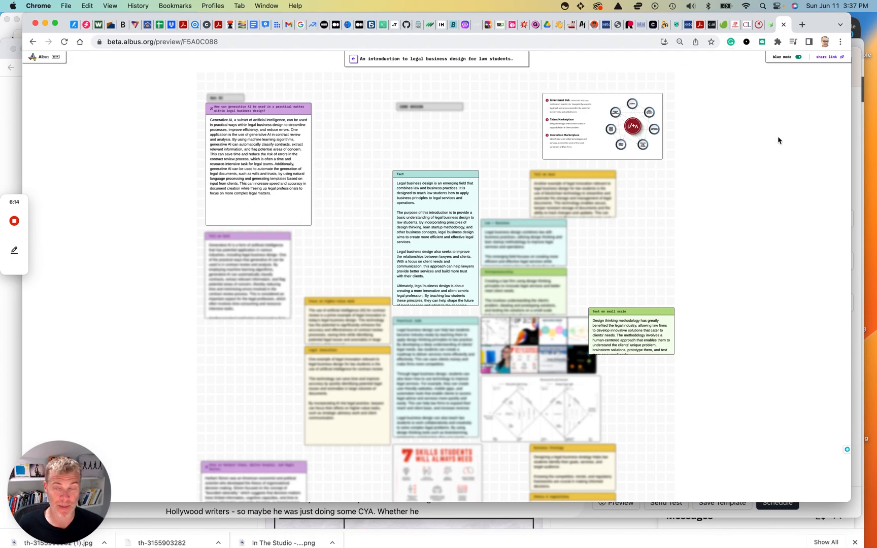
{"action": "mouse_move", "coordinate": [506, 192]}
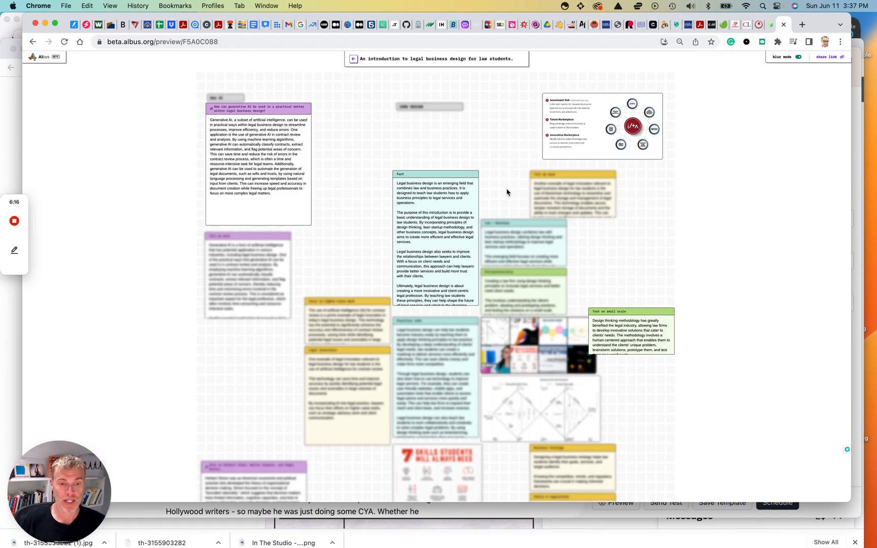
{"action": "mouse_move", "coordinate": [506, 269]}
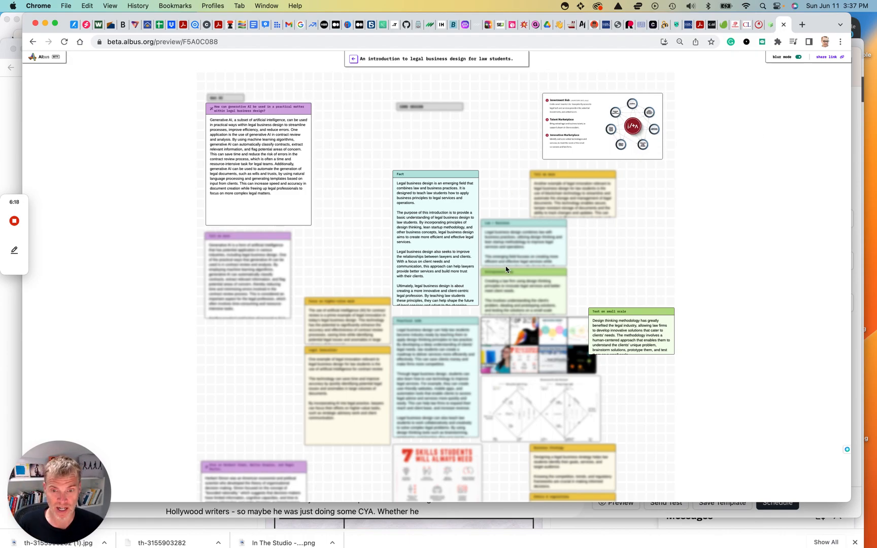